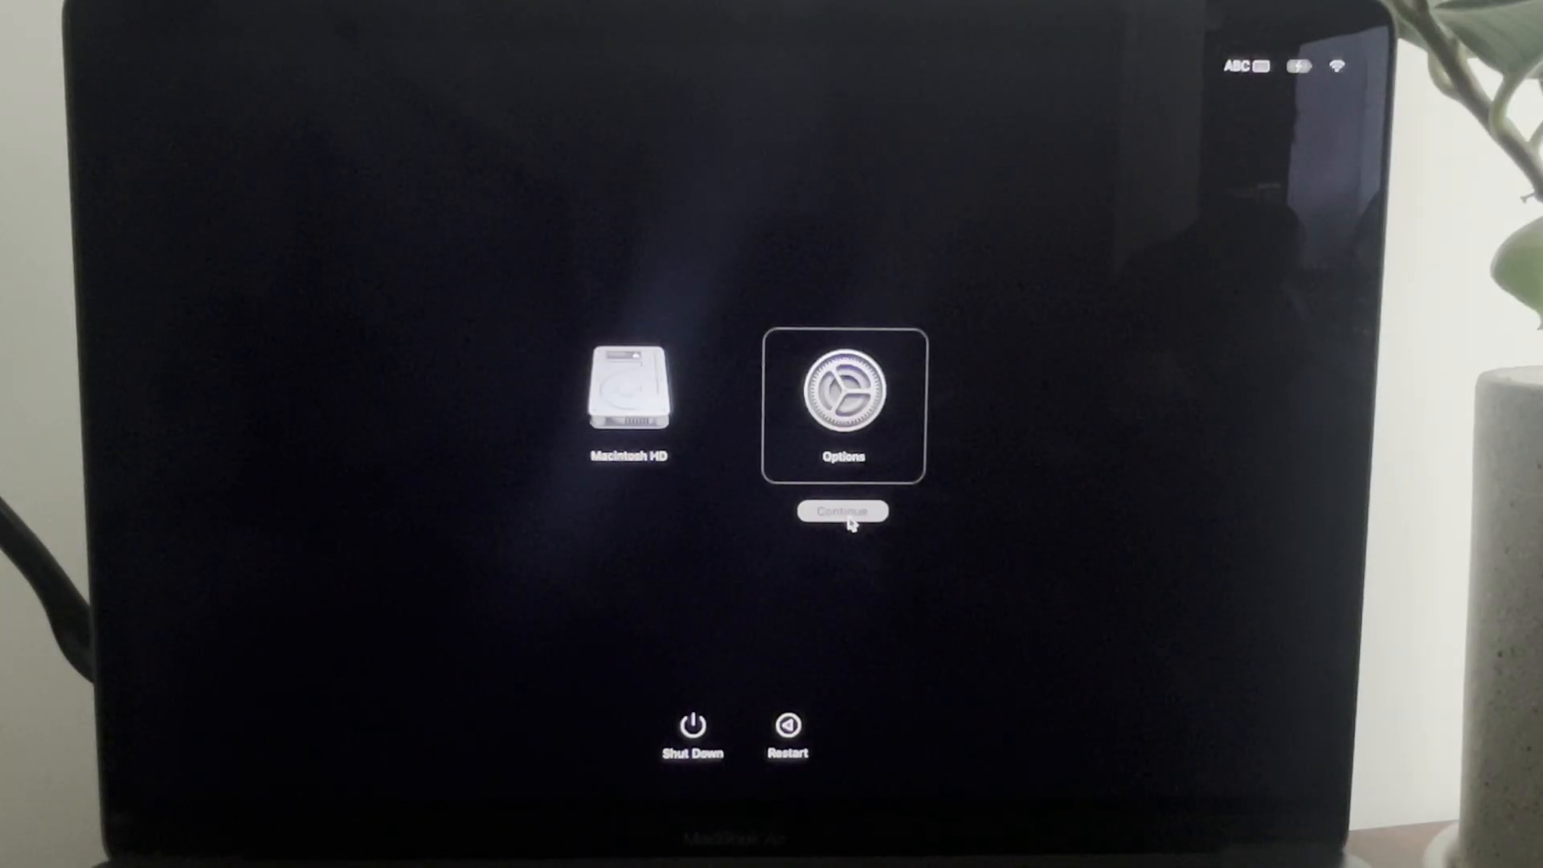
Continue from the Options startup screen to boot into macOS Recovery.
{"action": "left_click", "coordinate": [841, 512]}
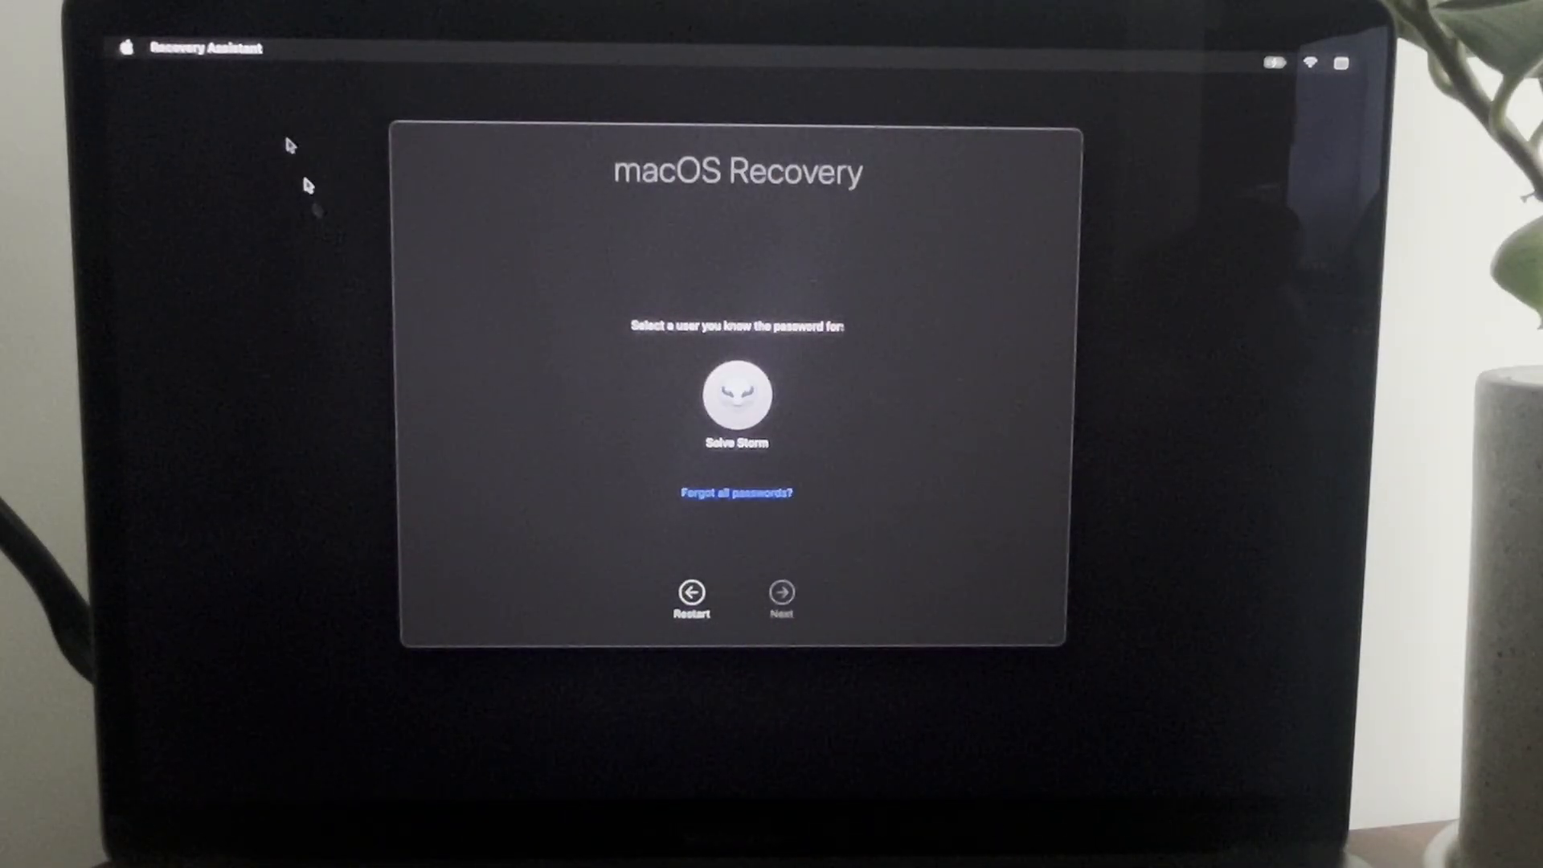
Choose Recovery Assistant > Erase Mac and confirm wiping all data and settings.
{"action": "left_click", "coordinate": [206, 48]}
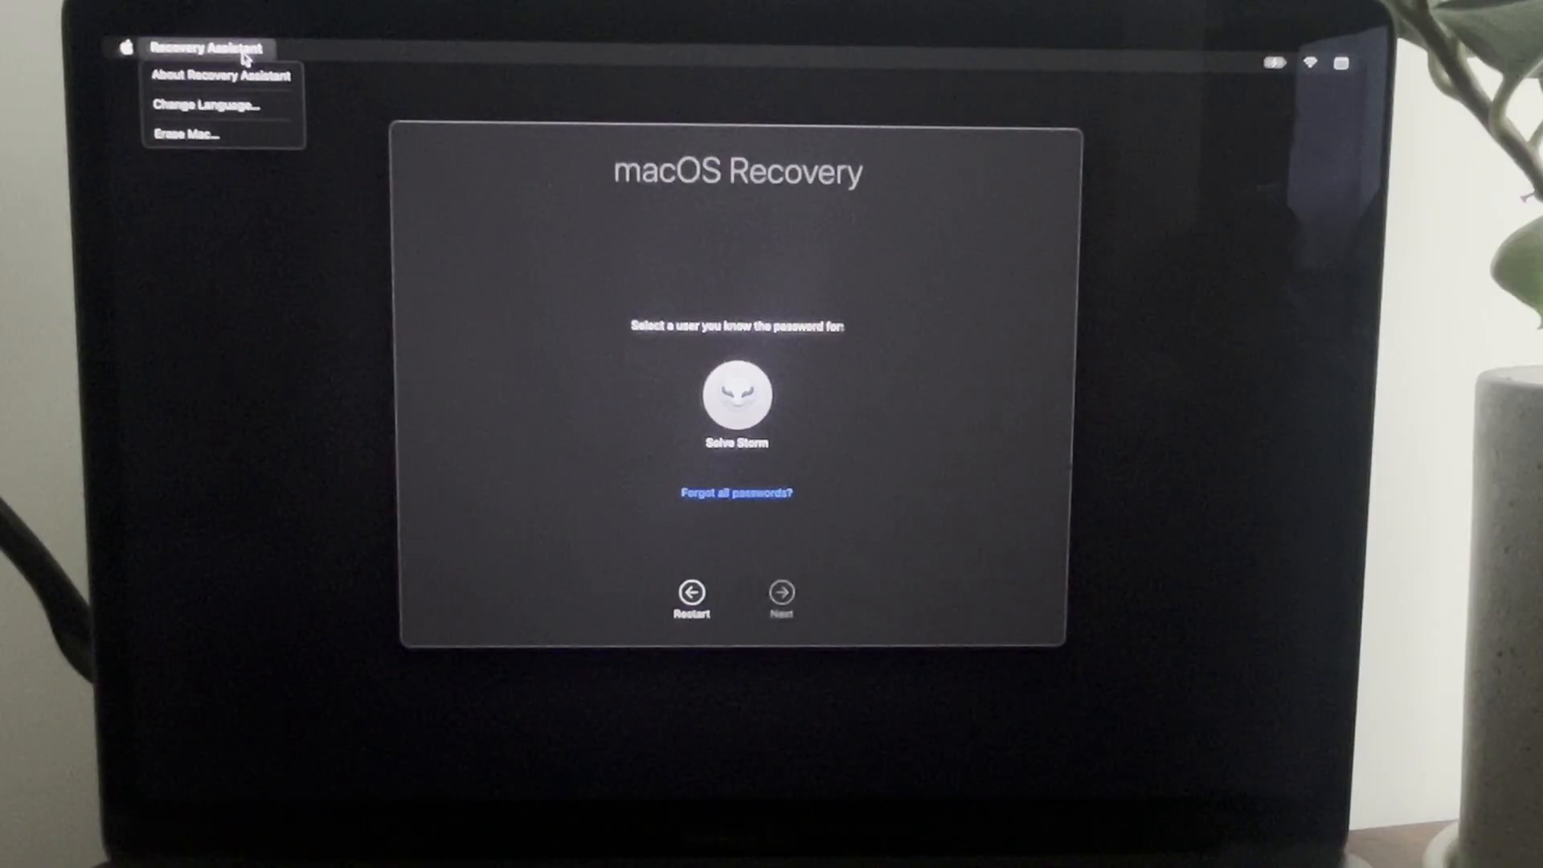
{"action": "mouse_move", "coordinate": [221, 132]}
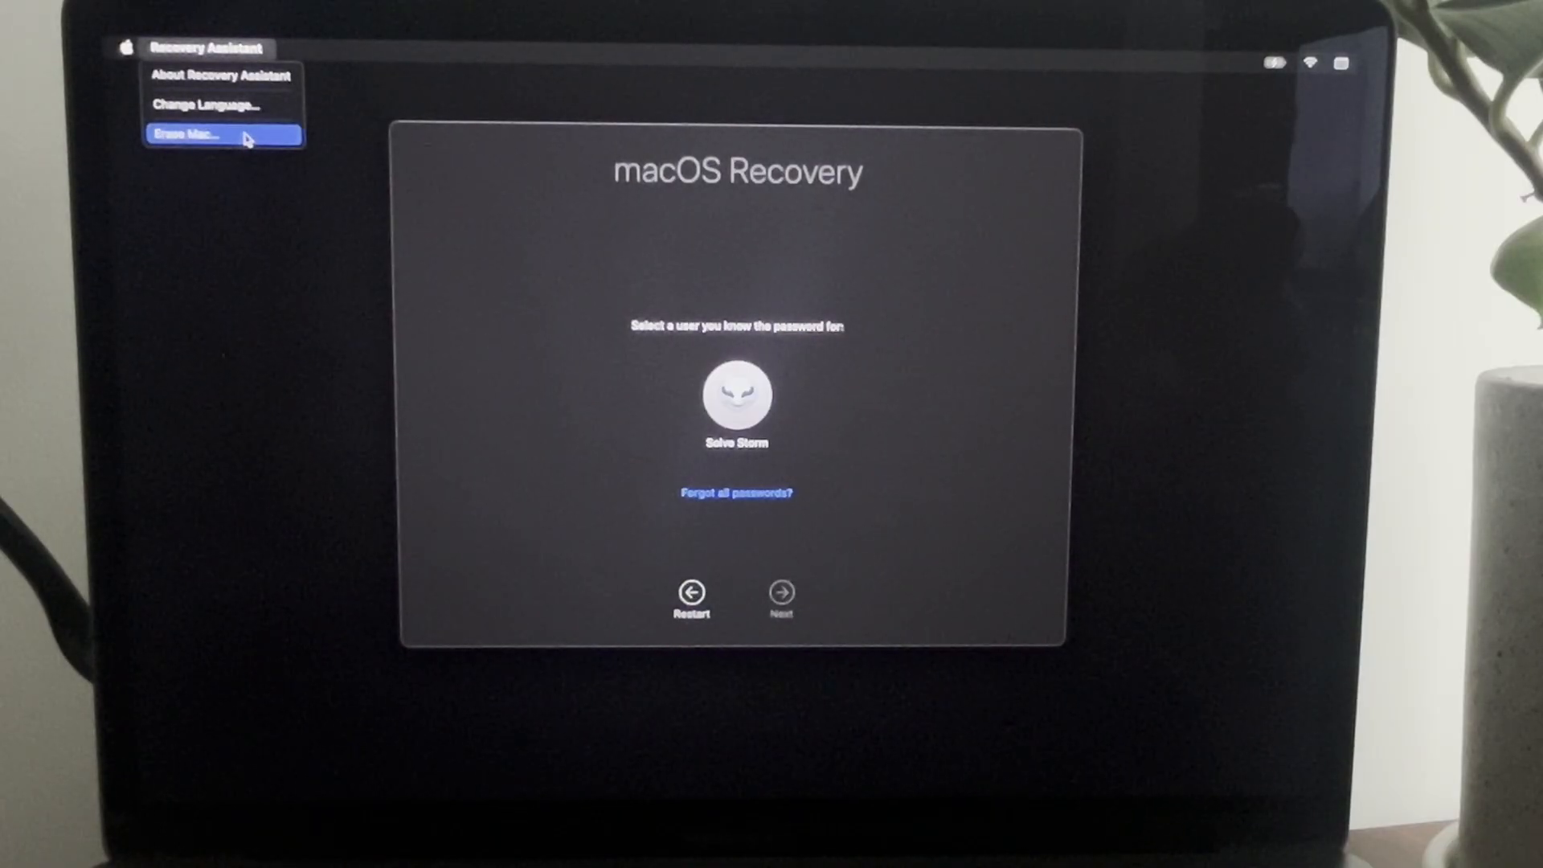
{"action": "left_click", "coordinate": [185, 134]}
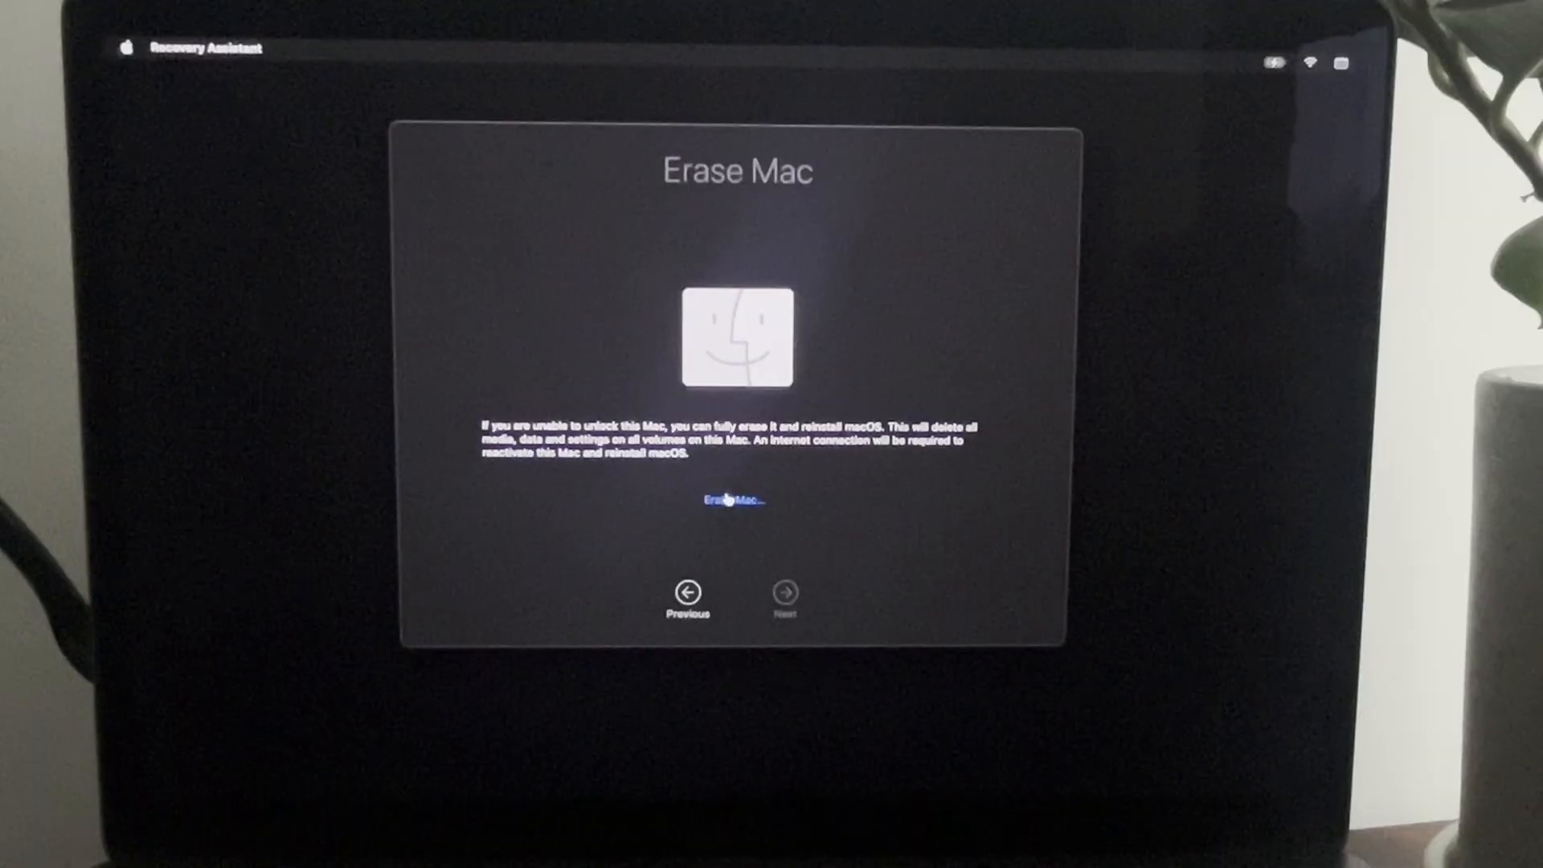
{"action": "left_click", "coordinate": [731, 499]}
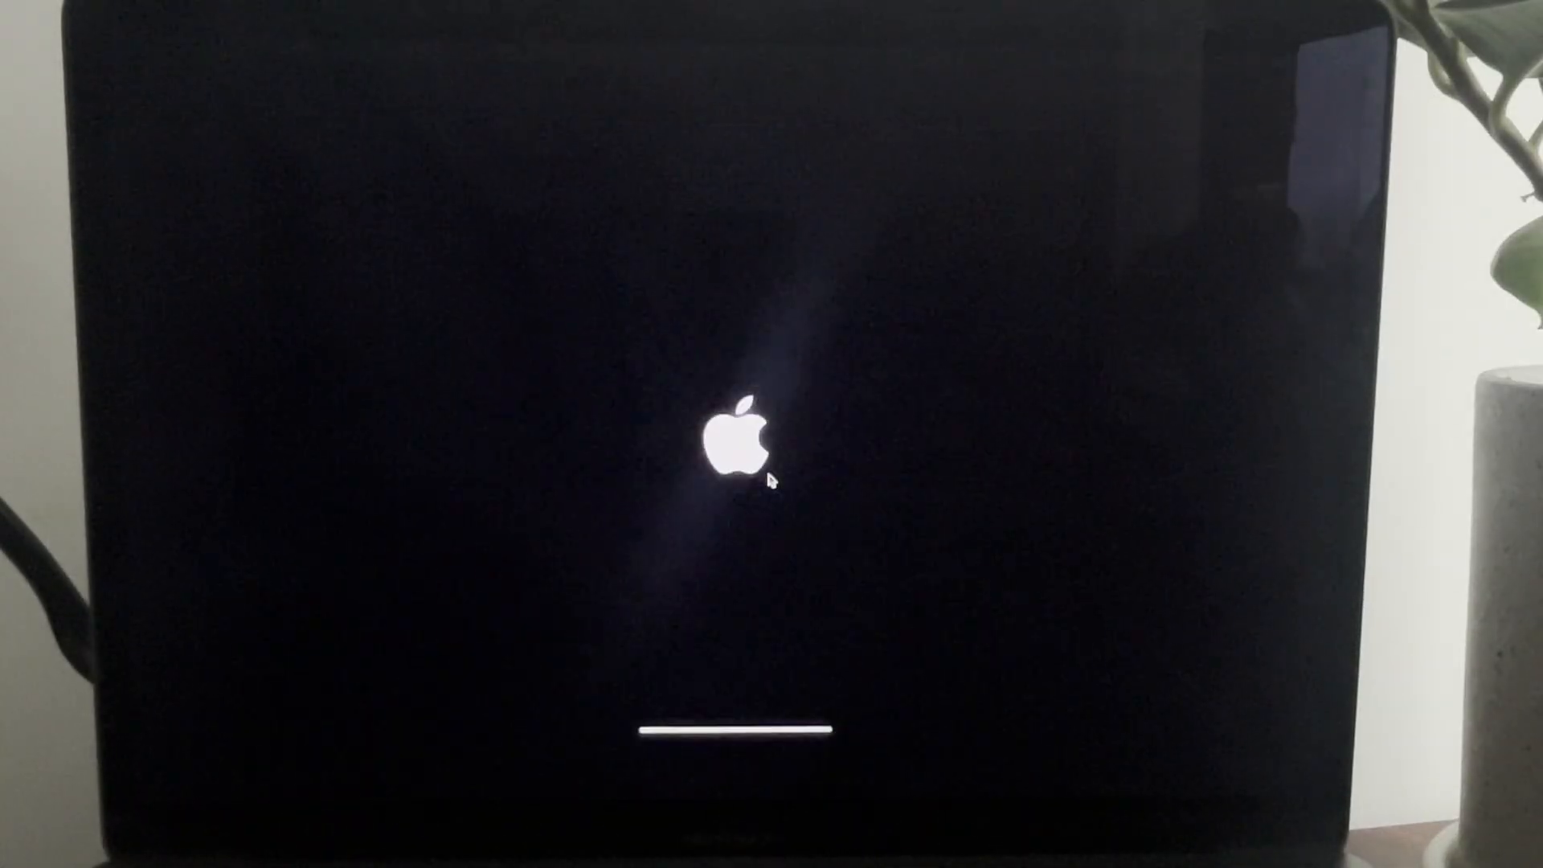